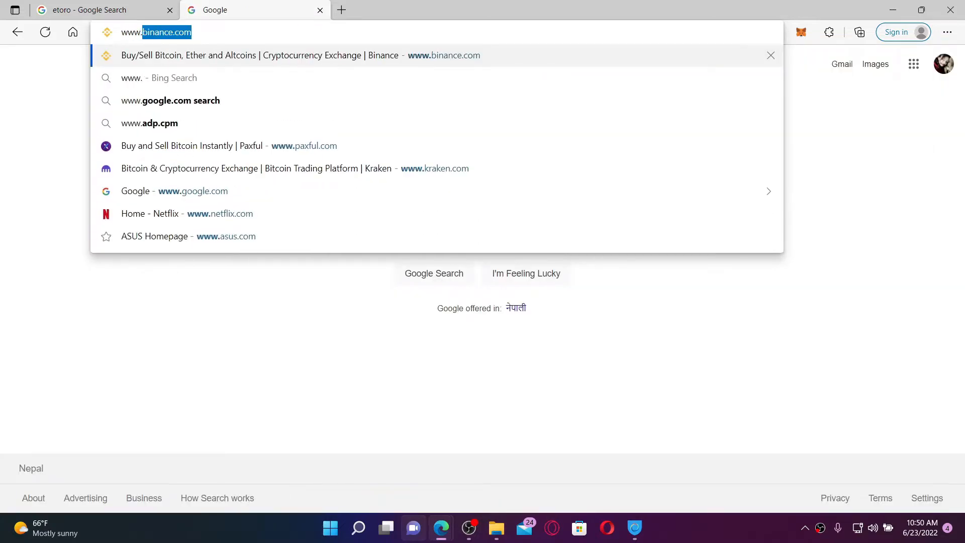
text(www.etoro.com)
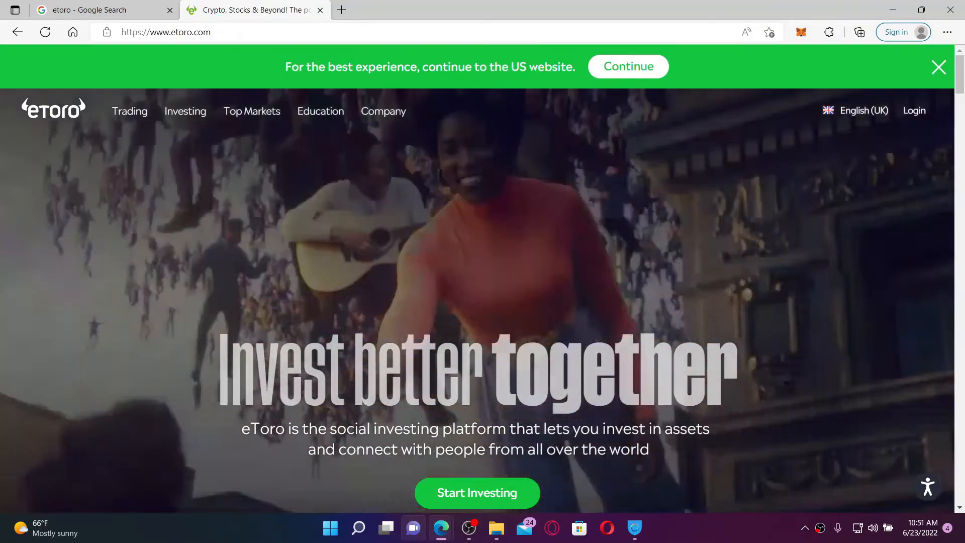
Start Investing from the homepage to reach the account sign-up form.
scroll(down, 3)
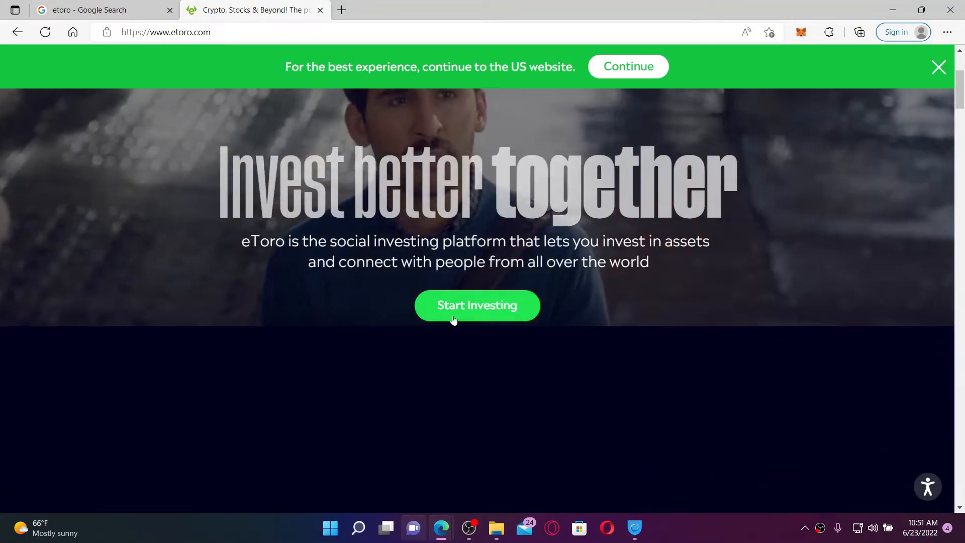
click(477, 305)
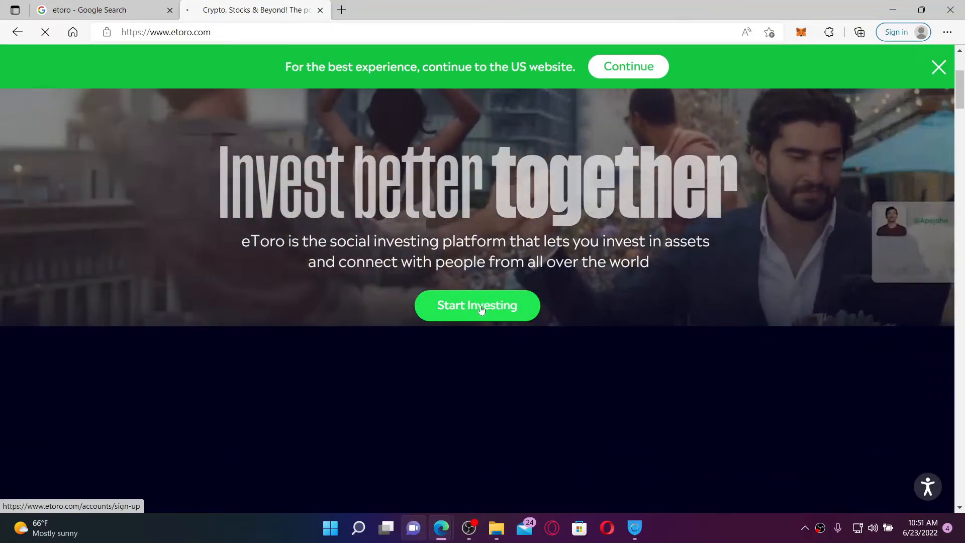
click(477, 305)
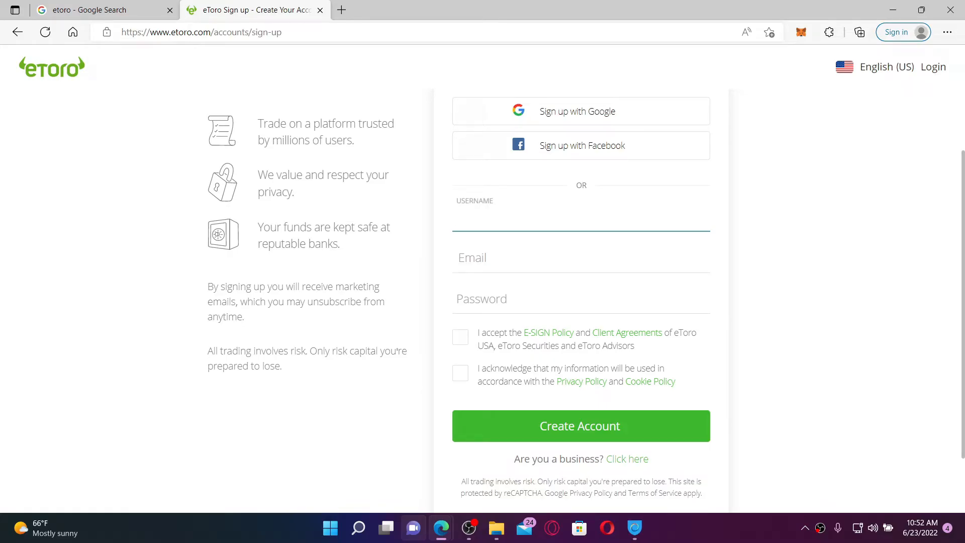
click(580, 216)
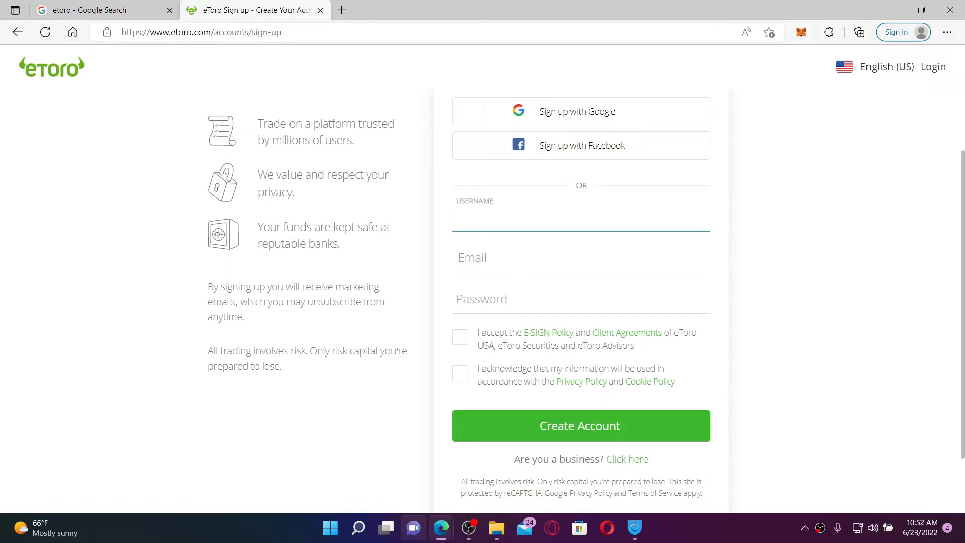
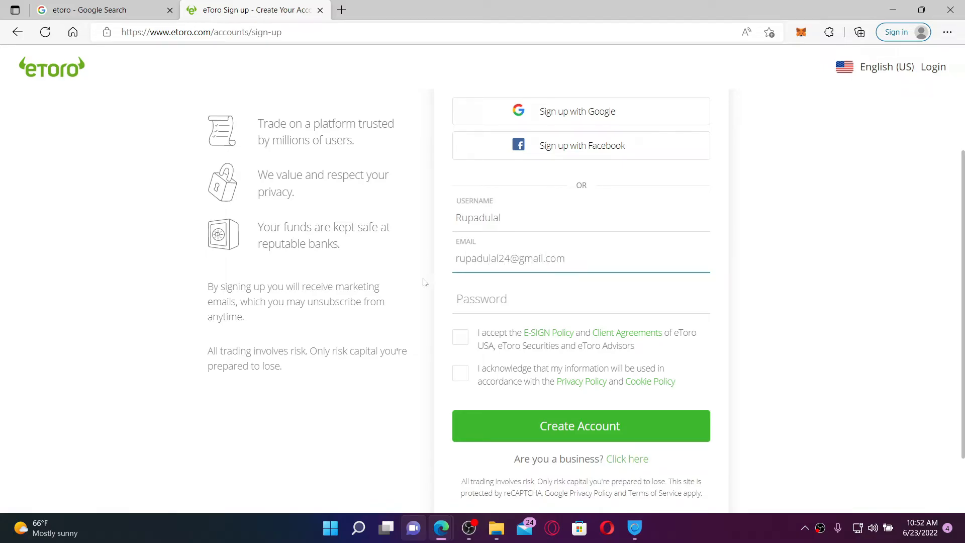
click(580, 299)
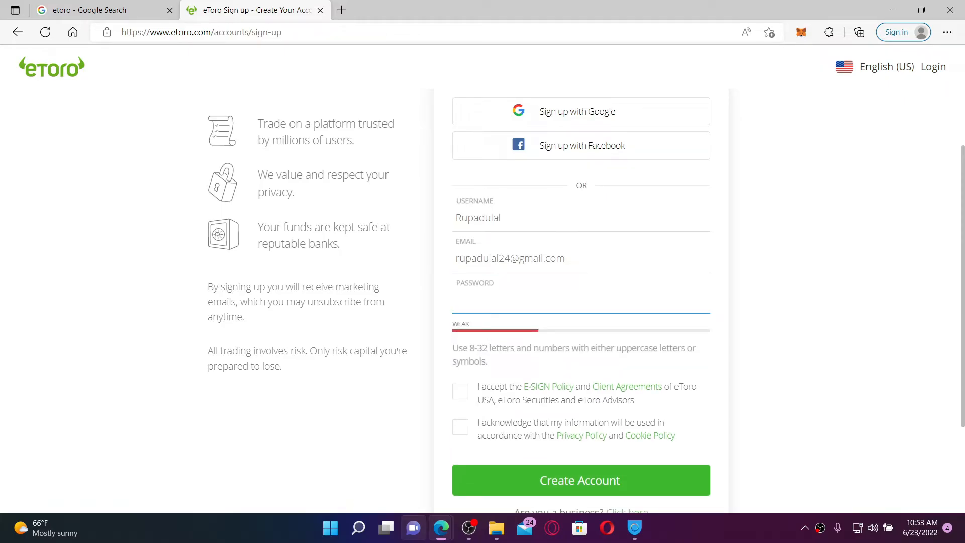
click(579, 298)
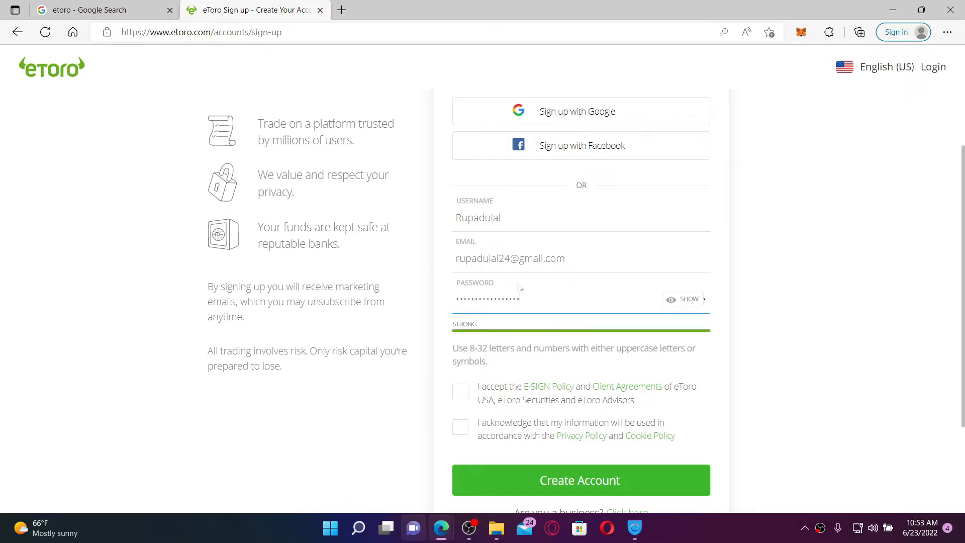
Accept both agreements and create the account, reaching the email verification notice.
click(461, 428)
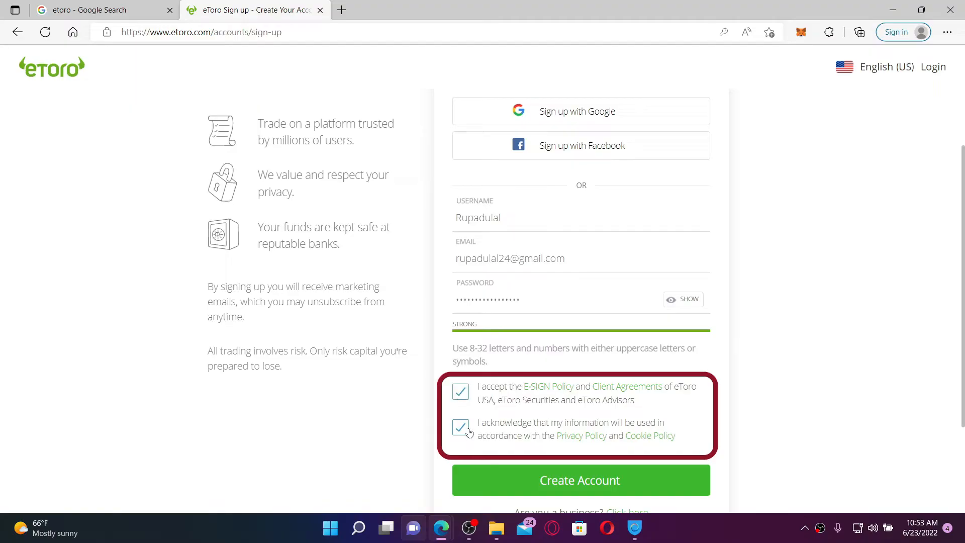
scroll(down, 3)
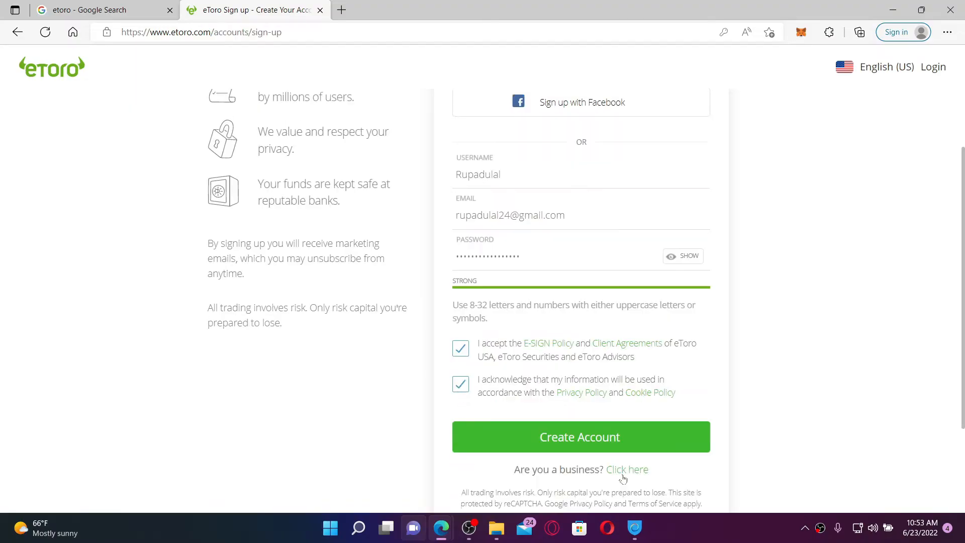
click(579, 437)
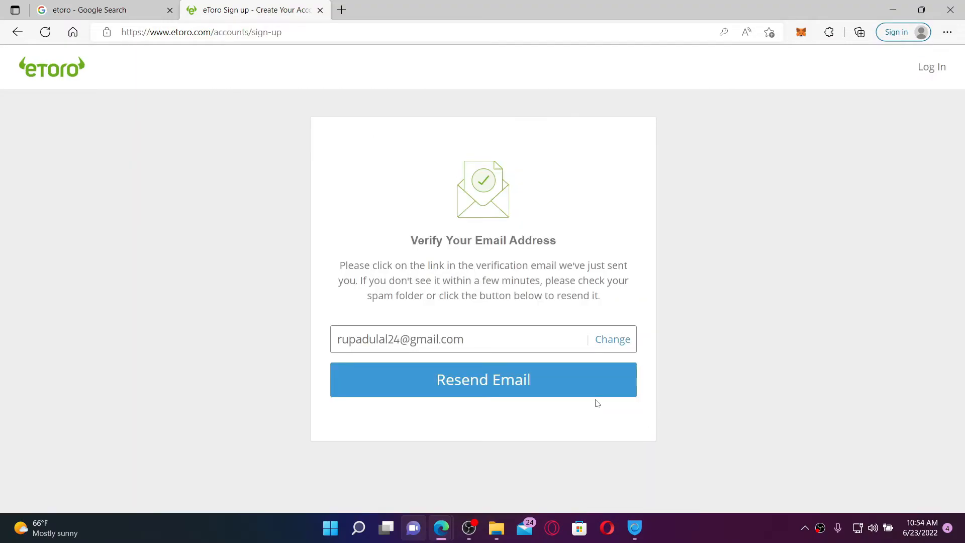
mouse_move(379, 331)
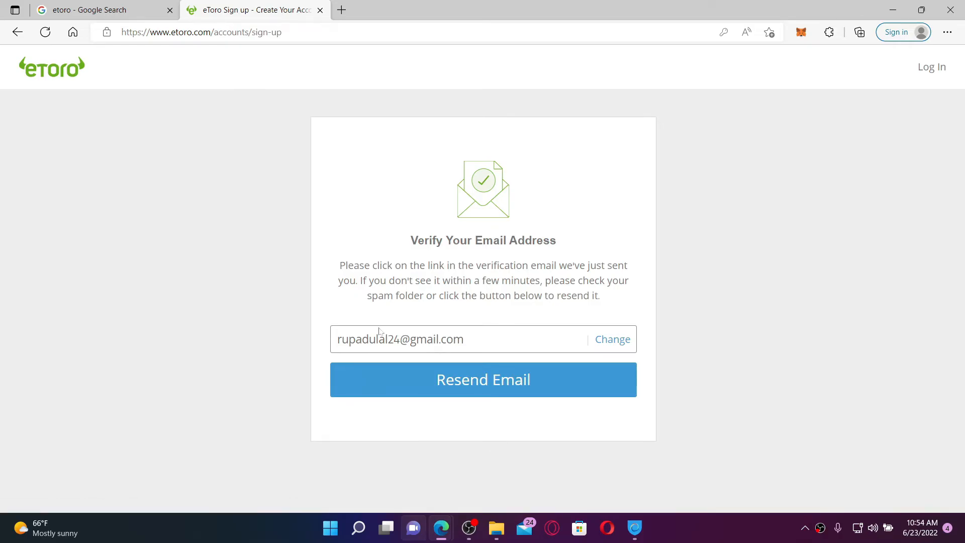
mouse_move(491, 332)
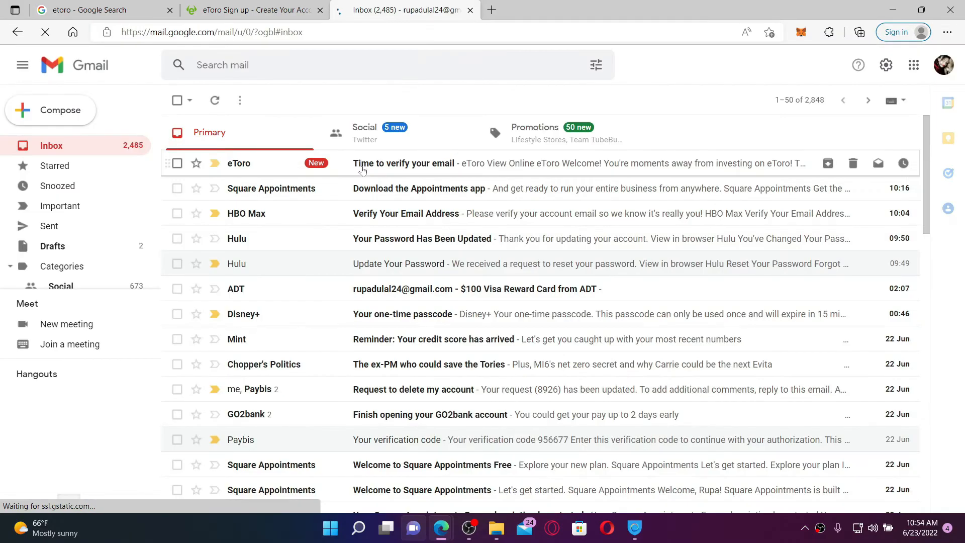
Verify the new account's email from eToro's 'Time to verify your email' message in Gmail.
click(404, 163)
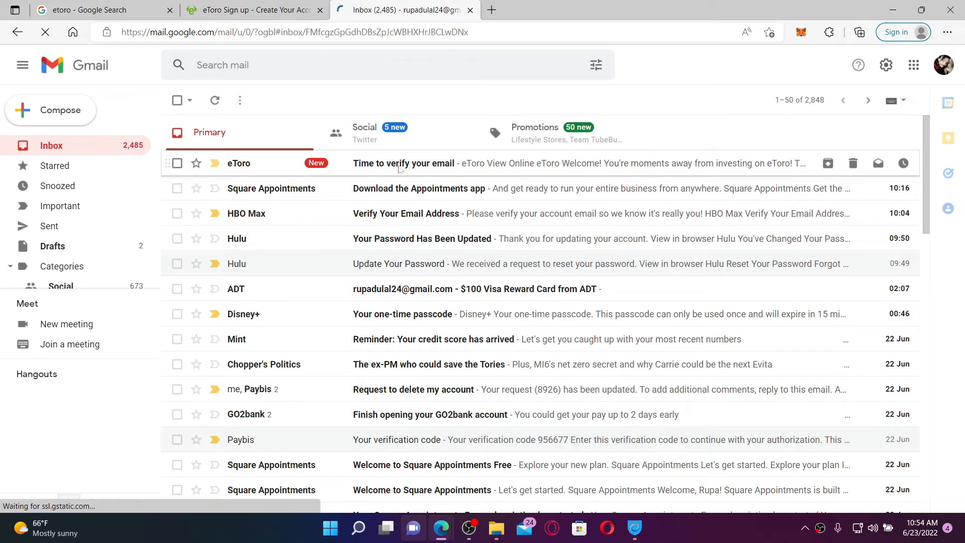
click(403, 163)
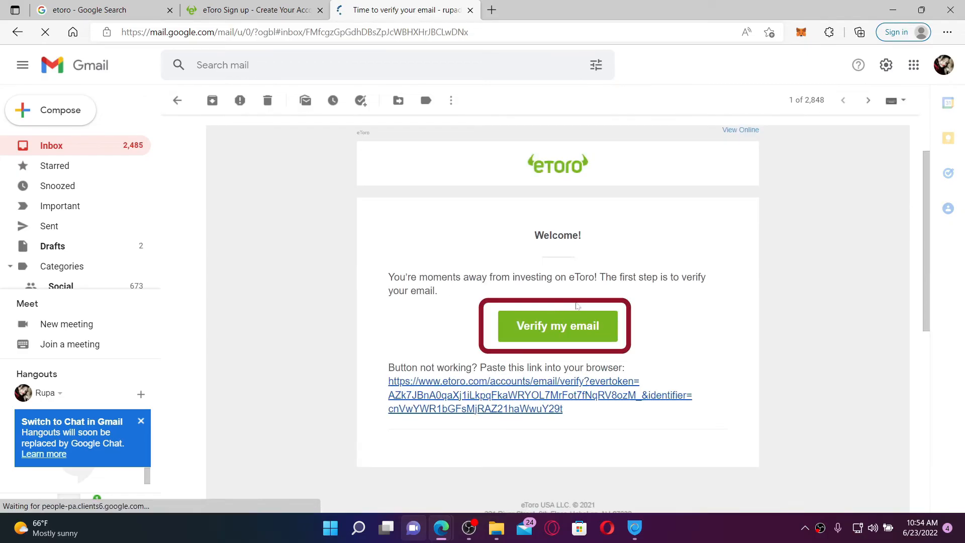
click(557, 326)
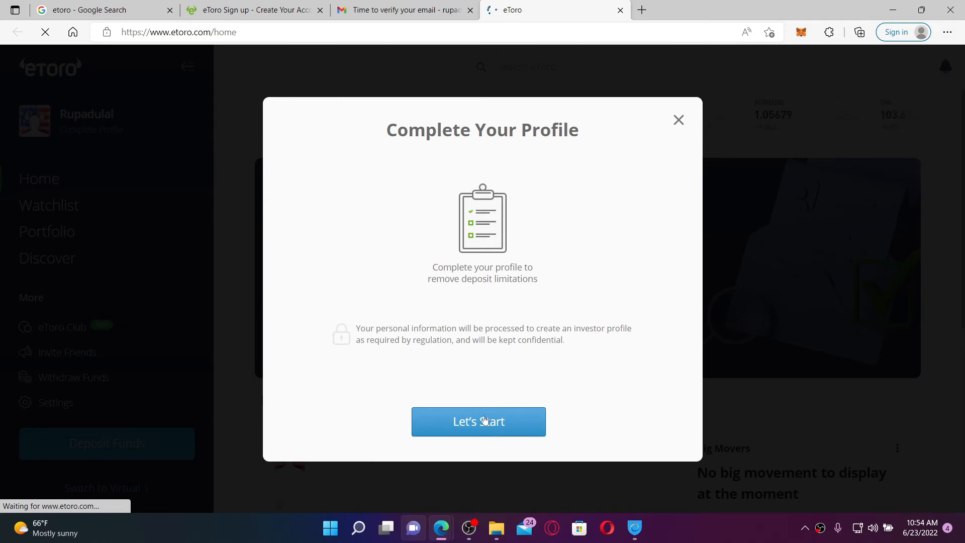
Begin then skip the Your Profile form, landing on the home dashboard's empty news feed.
click(478, 422)
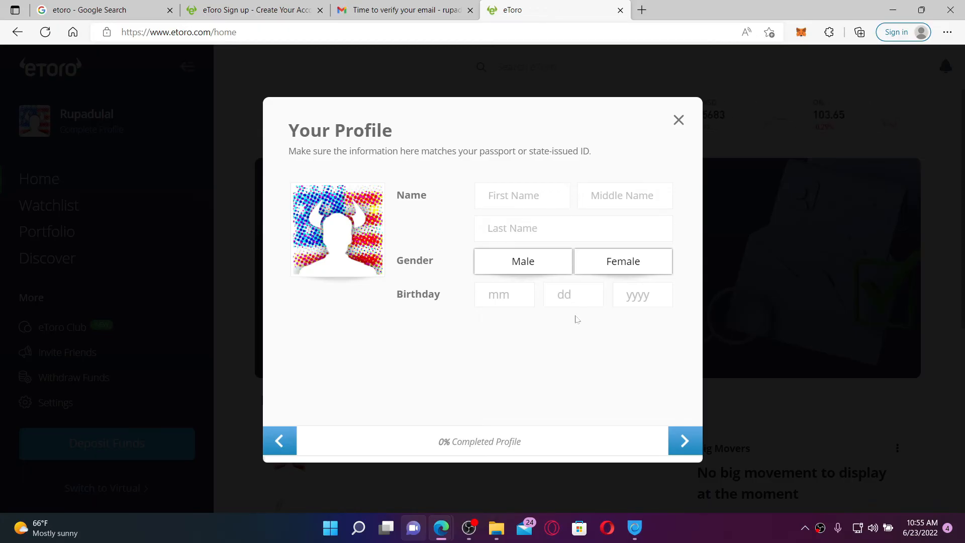
click(679, 120)
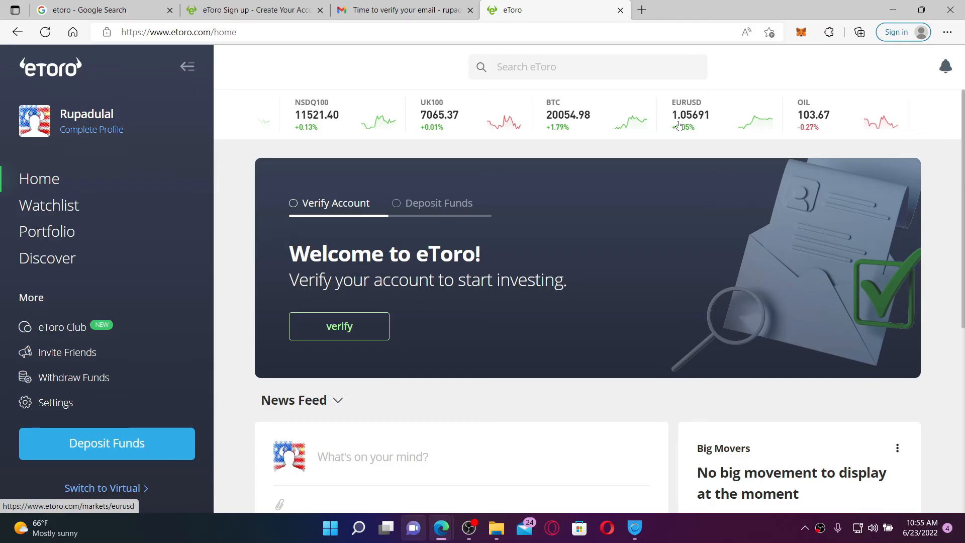
scroll(down, 3)
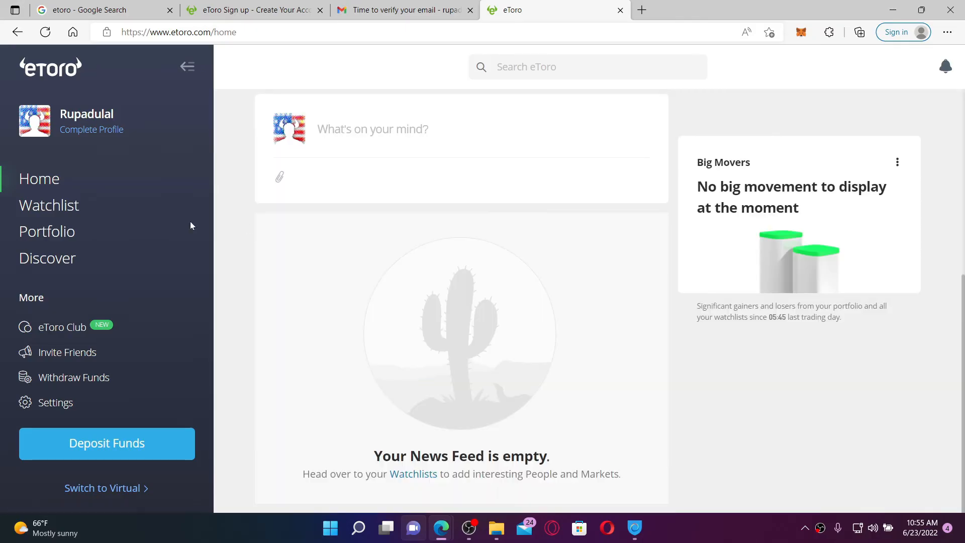